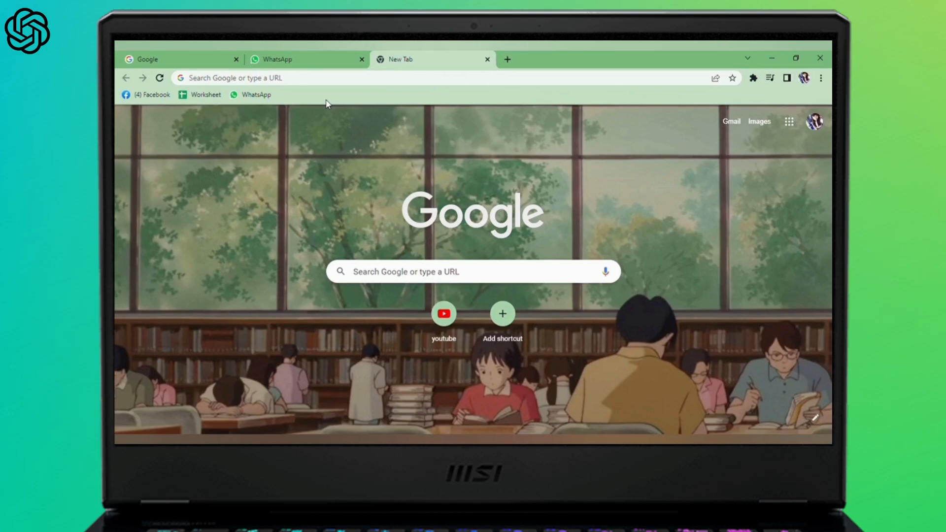
Open ChatGPT from the address bar and fetch the passage from the Korean Wikipedia Miyazaki tab.
type("Chat.openai.com")
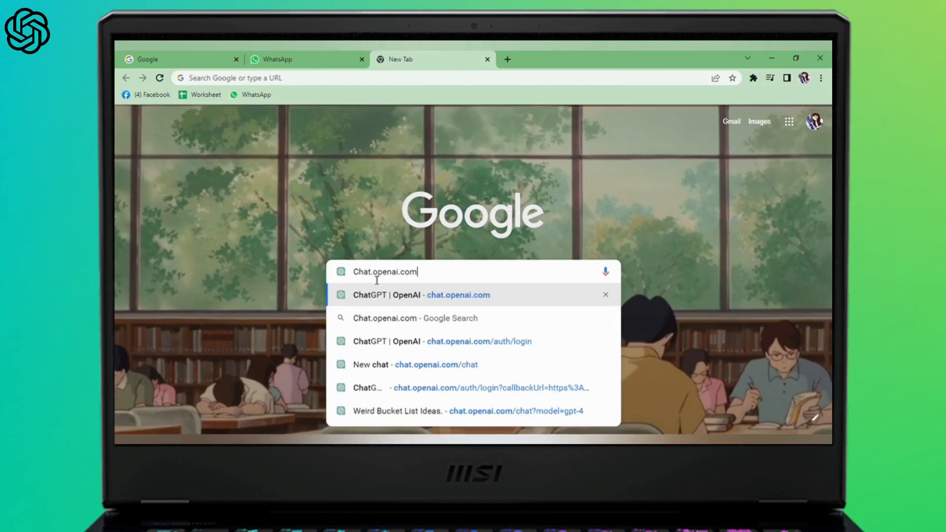
left_click(411, 295)
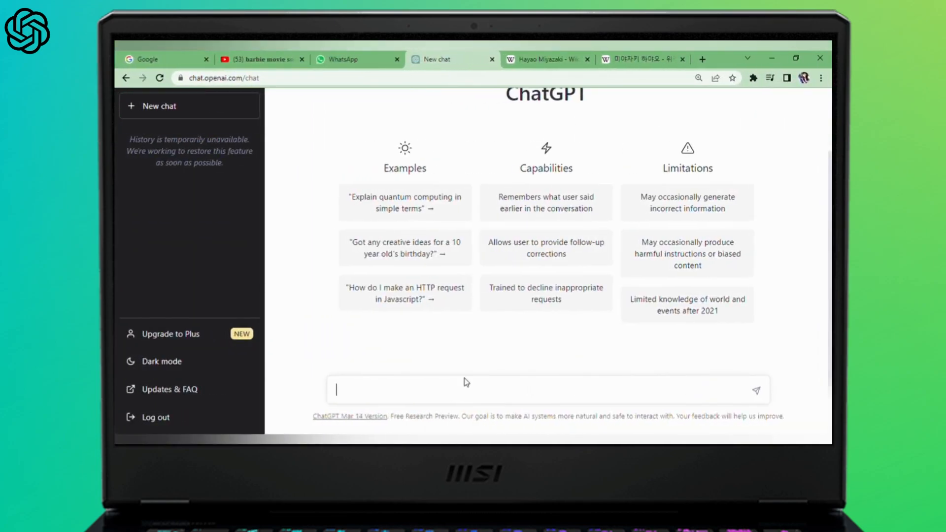
left_click(641, 59)
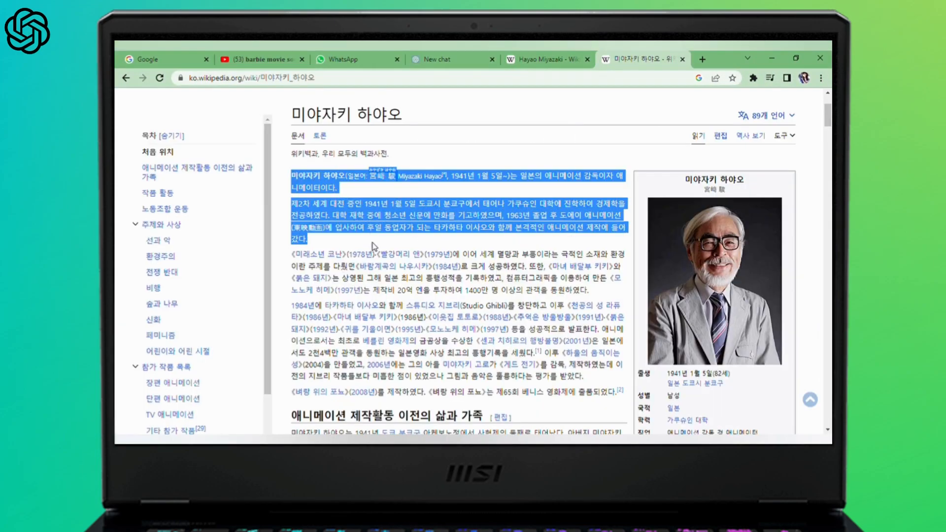
left_click(433, 59)
type("Translate to E")
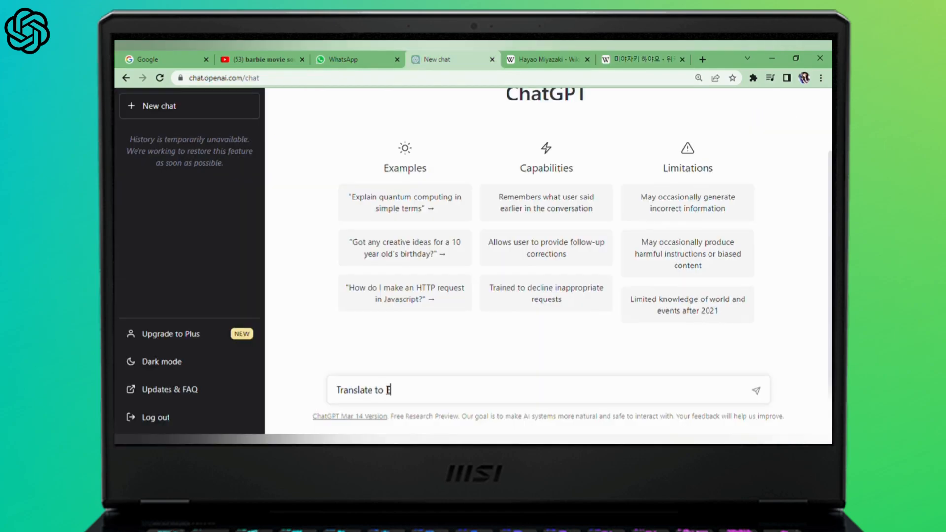
Send 'Translate to English:' with the passage, then type 'Can you translate this to Korean?'.
type("nglish")
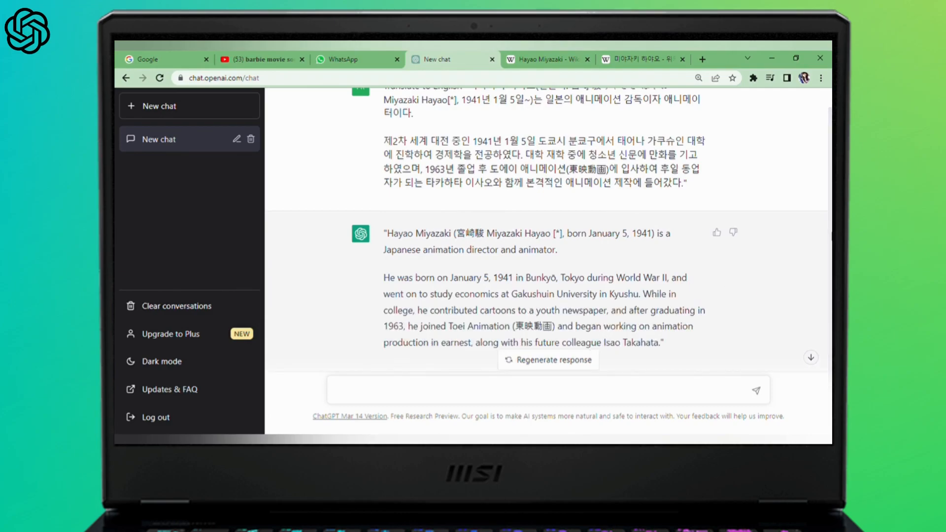
type("Can you translate this to Korean? \"")
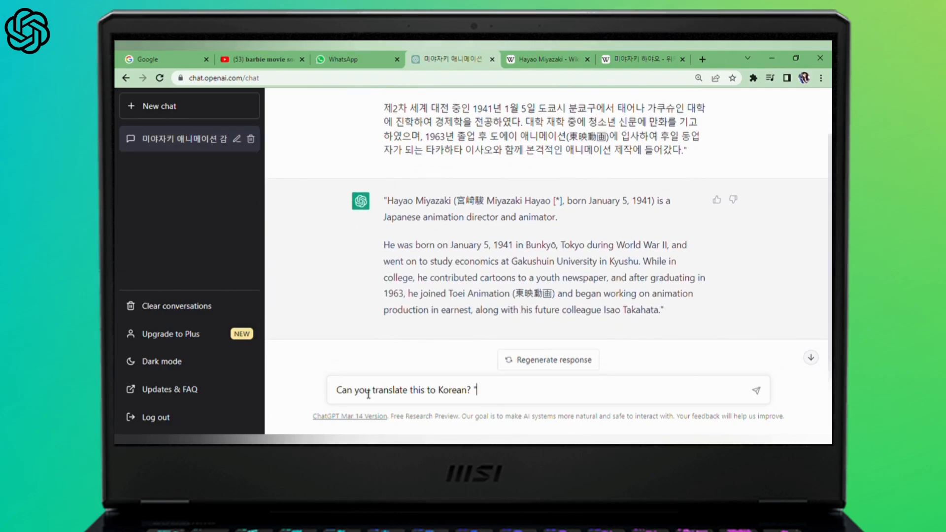